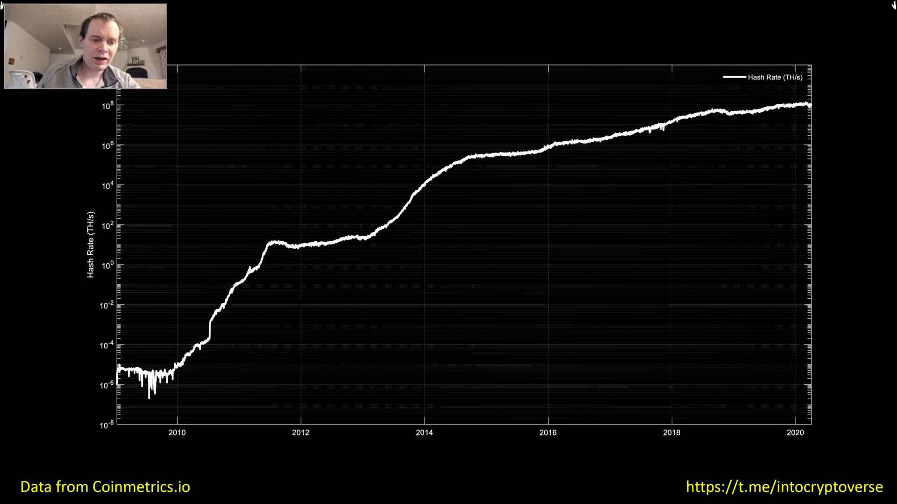
pyautogui.moveTo(350, 209)
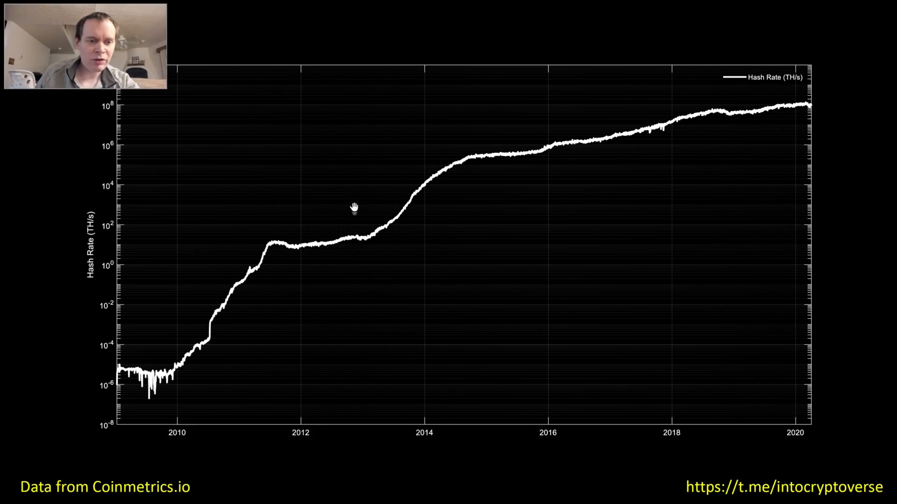
pyautogui.moveTo(321, 264)
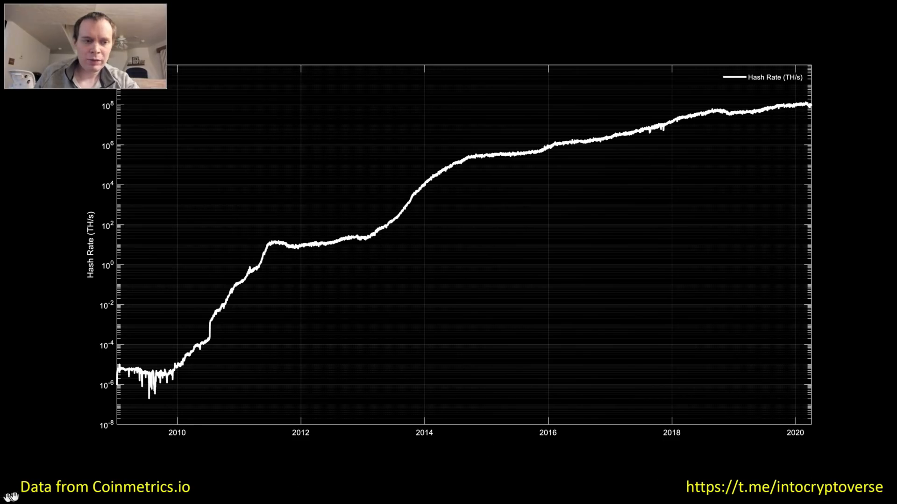
pyautogui.moveTo(288, 430)
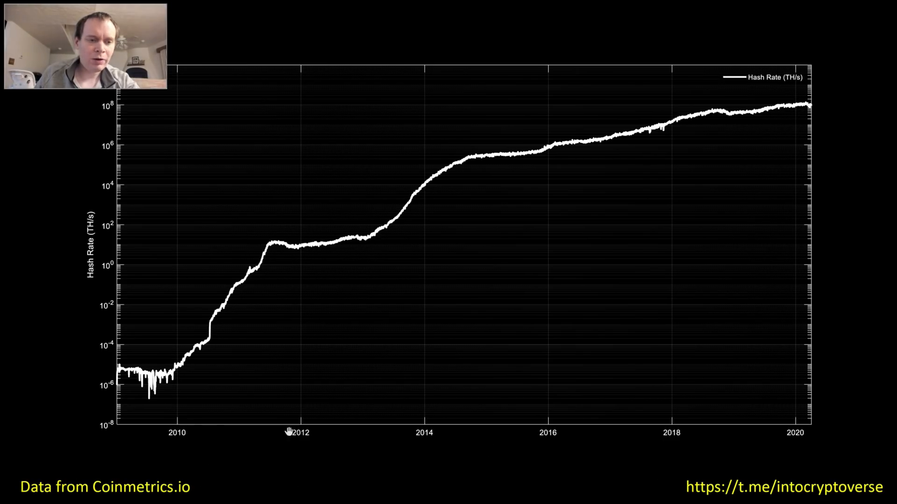
pyautogui.moveTo(237, 450)
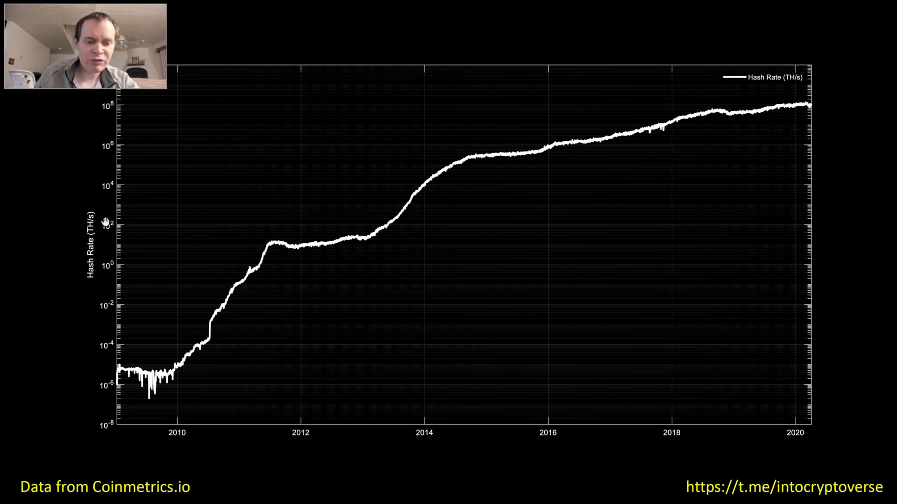
pyautogui.moveTo(144, 53)
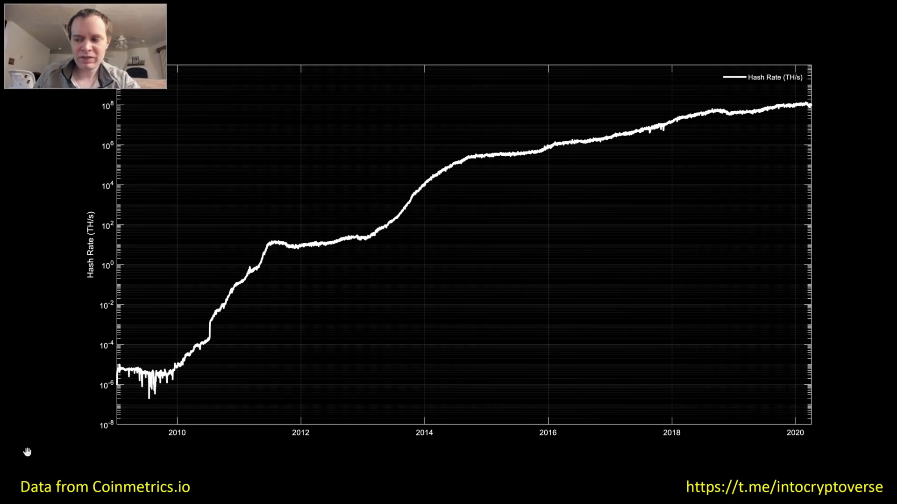
pyautogui.moveTo(117, 184)
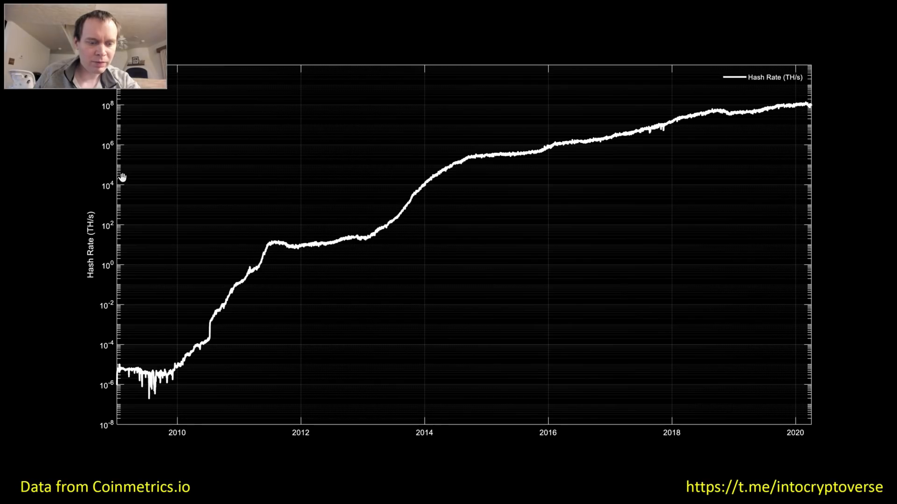
pyautogui.moveTo(119, 166)
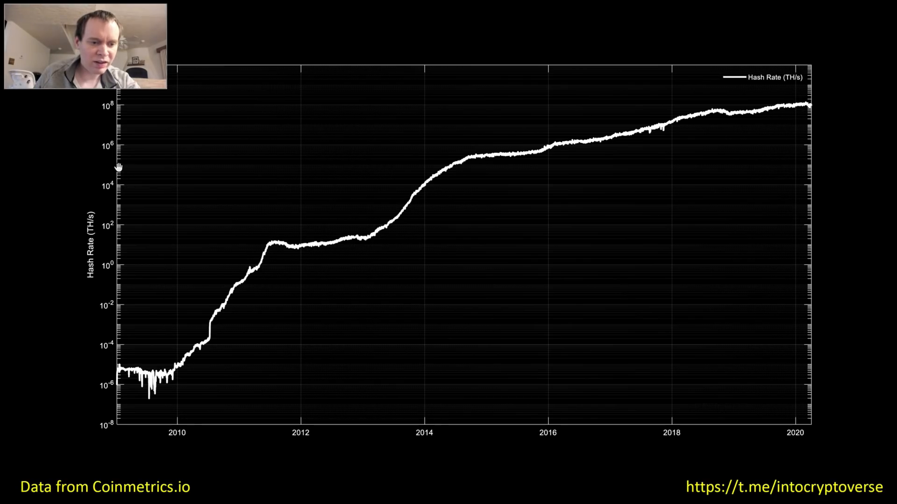
pyautogui.moveTo(136, 149)
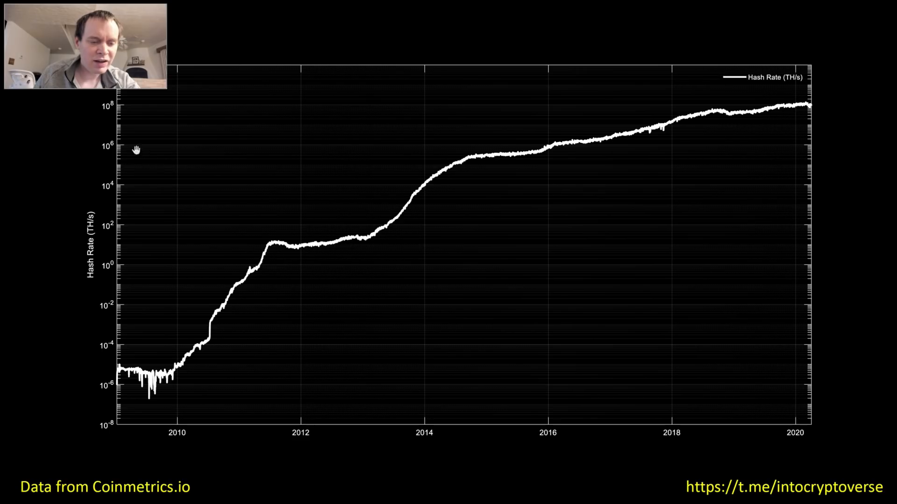
pyautogui.moveTo(120, 120)
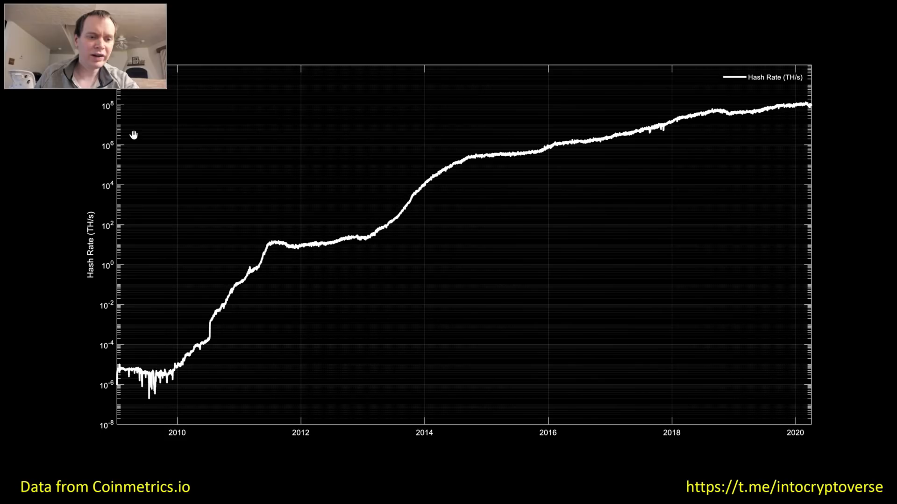
pyautogui.moveTo(234, 288)
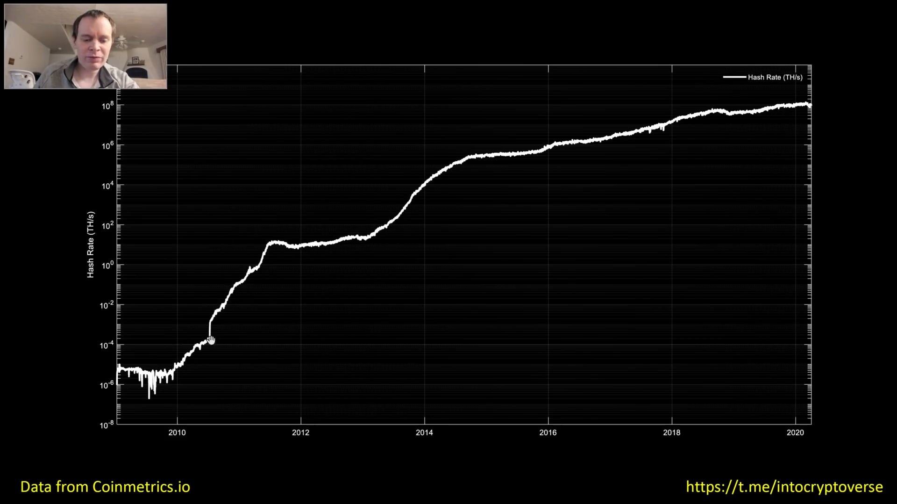
pyautogui.moveTo(500, 157)
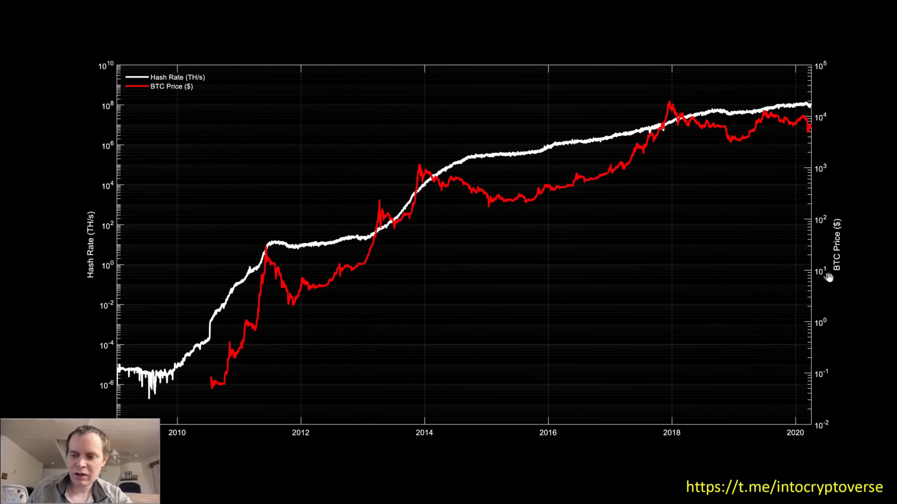
pyautogui.moveTo(239, 331)
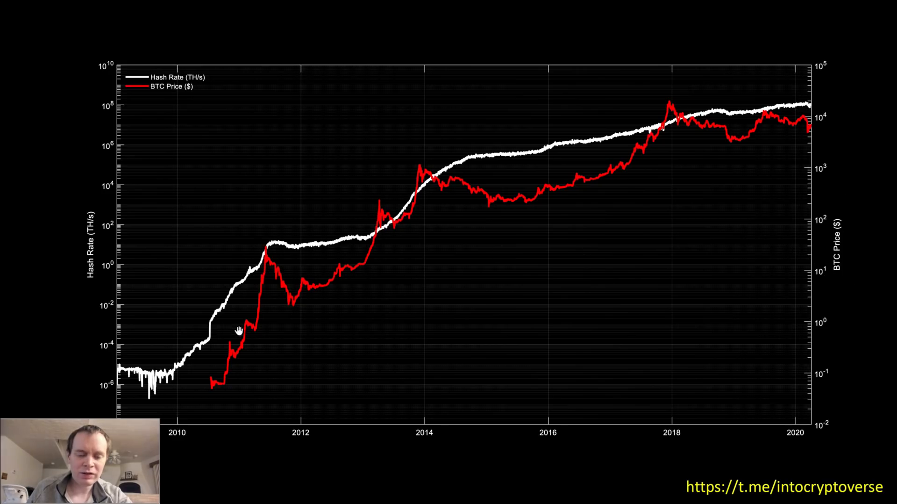
pyautogui.moveTo(216, 381)
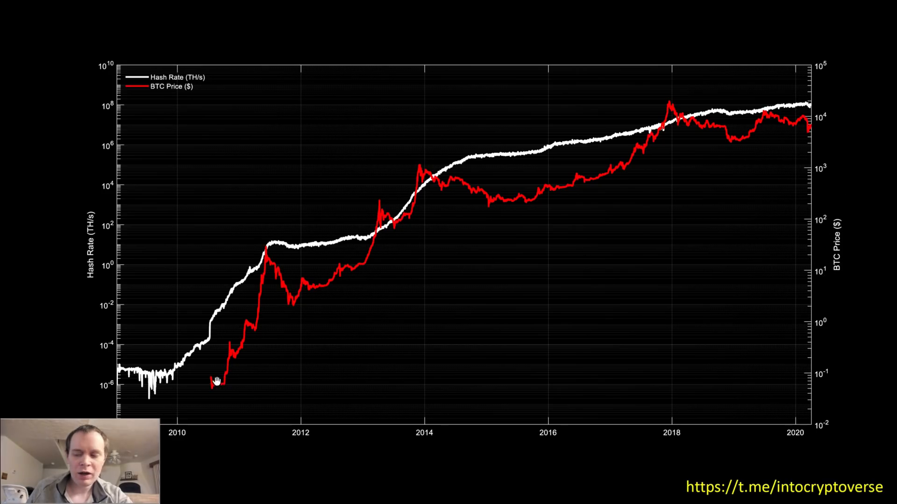
pyautogui.moveTo(284, 298)
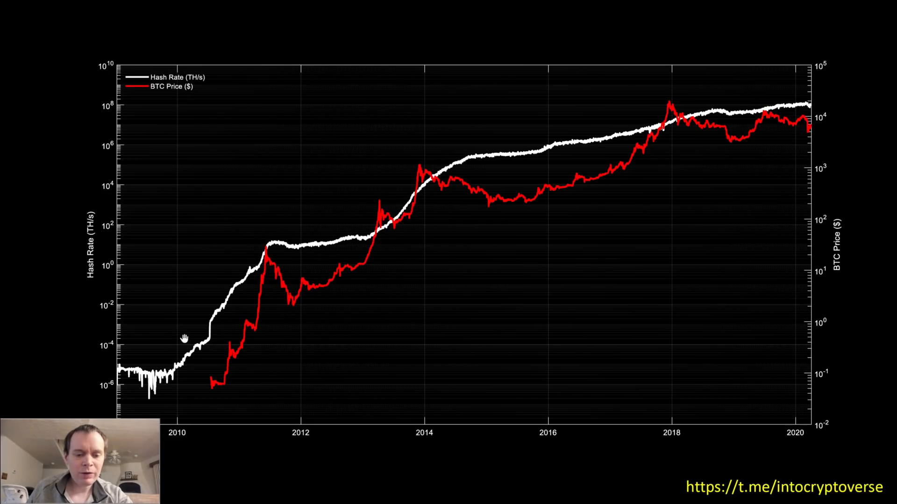
pyautogui.moveTo(236, 307)
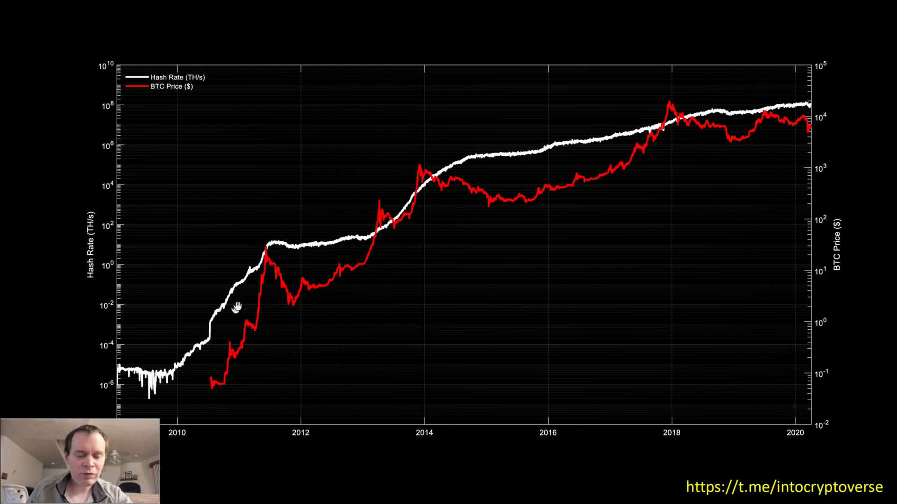
pyautogui.moveTo(278, 243)
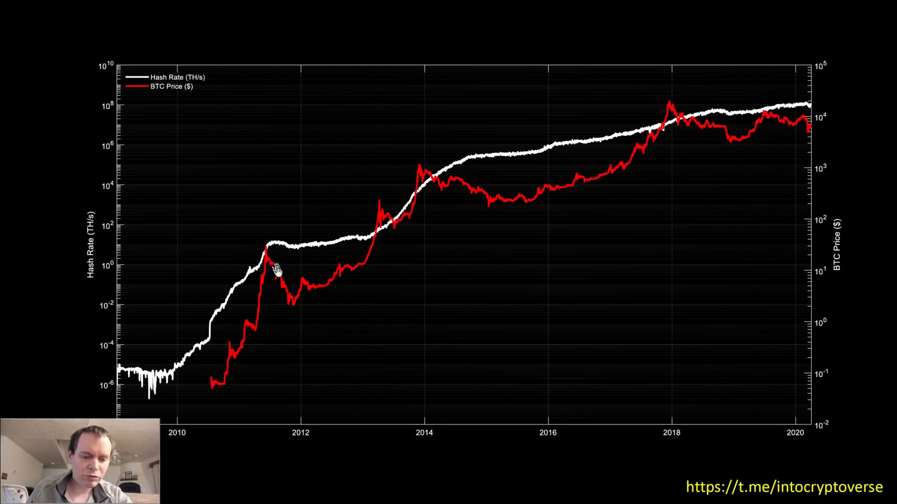
pyautogui.moveTo(280, 244)
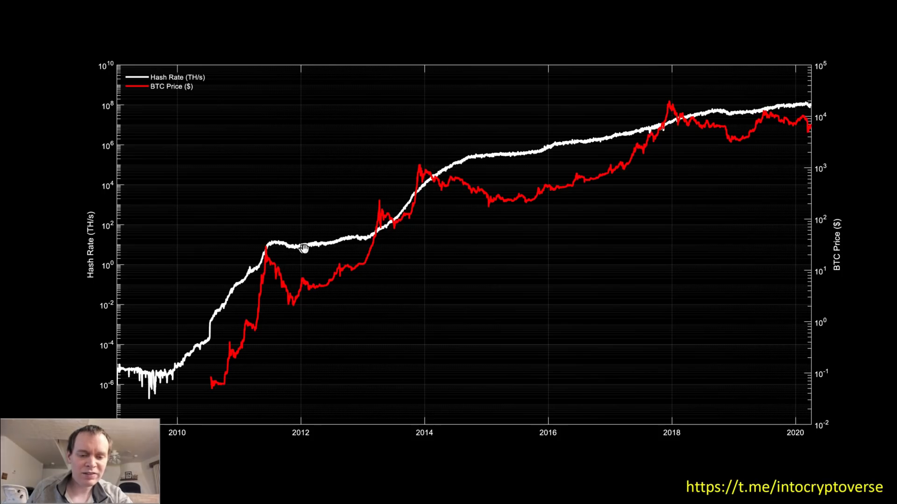
pyautogui.moveTo(360, 239)
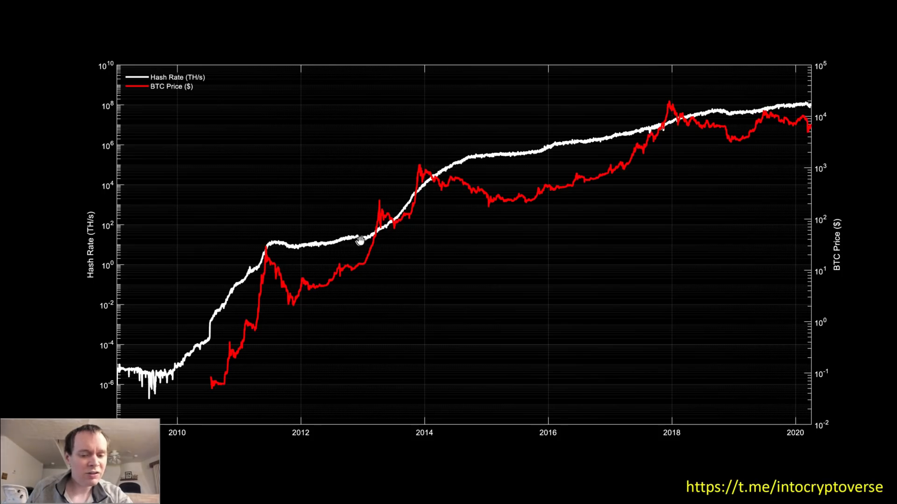
pyautogui.moveTo(350, 240)
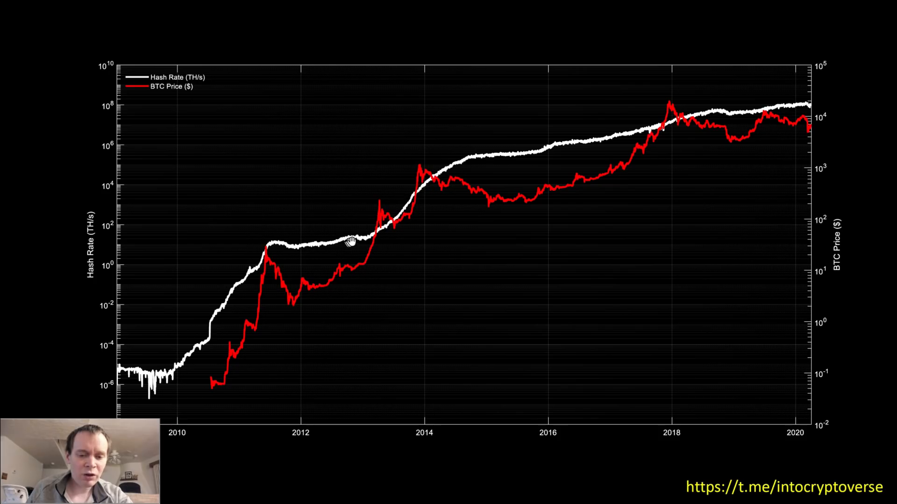
pyautogui.moveTo(426, 183)
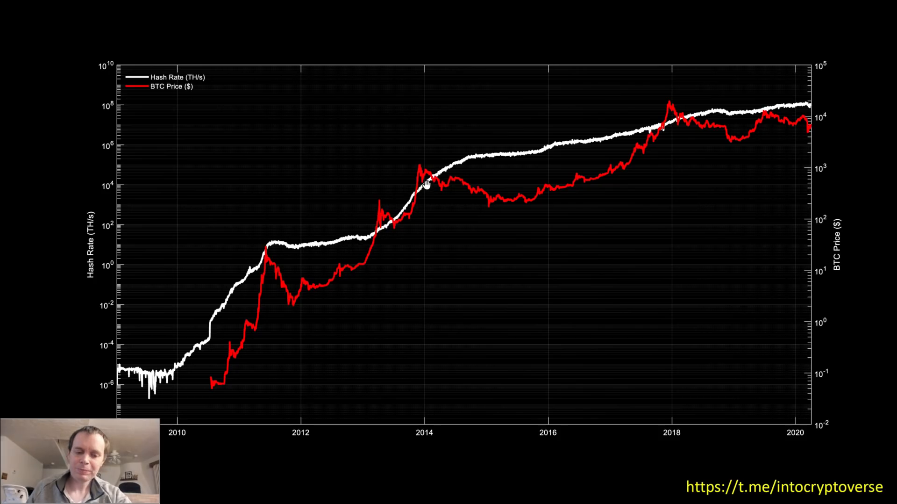
pyautogui.moveTo(469, 155)
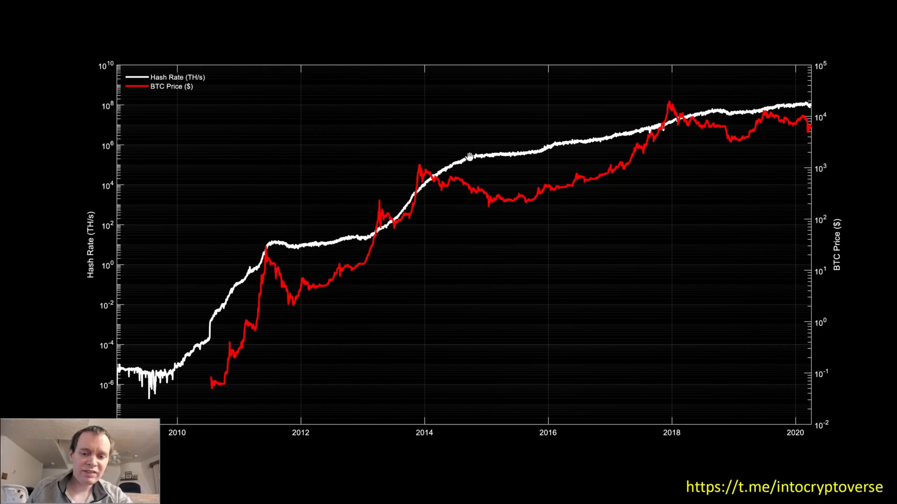
pyautogui.moveTo(464, 160)
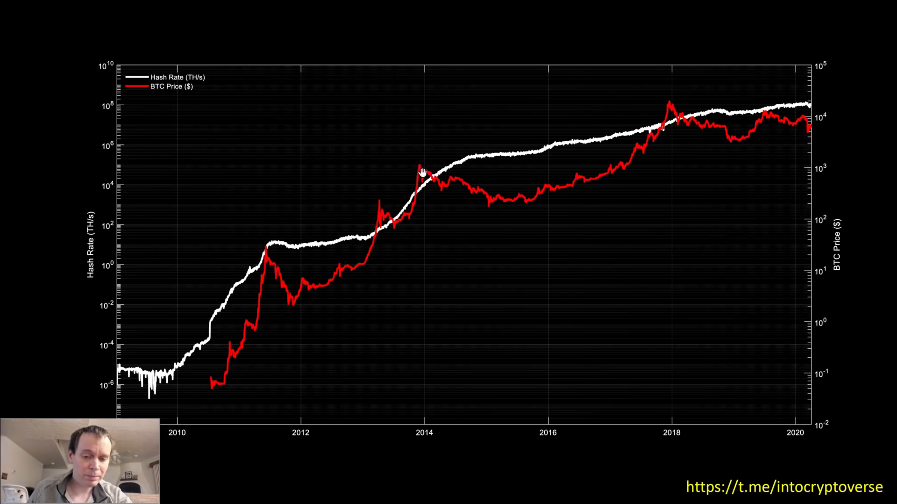
pyautogui.moveTo(472, 158)
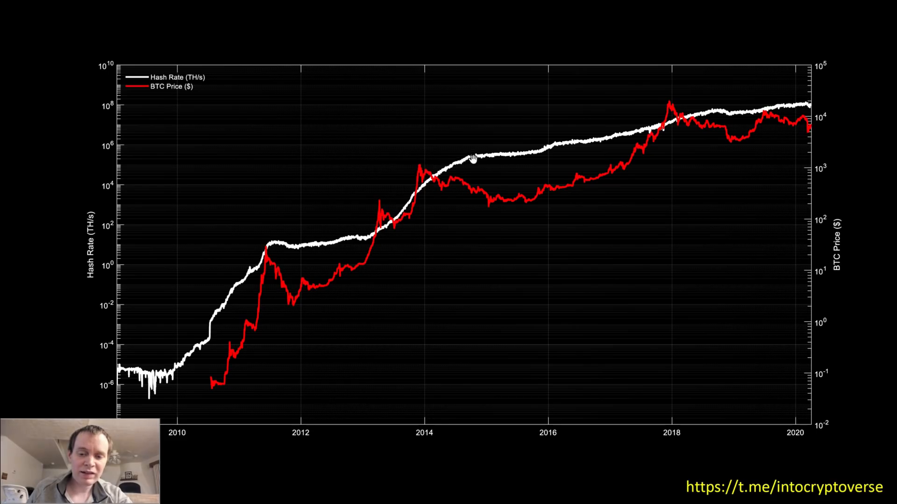
pyautogui.moveTo(477, 173)
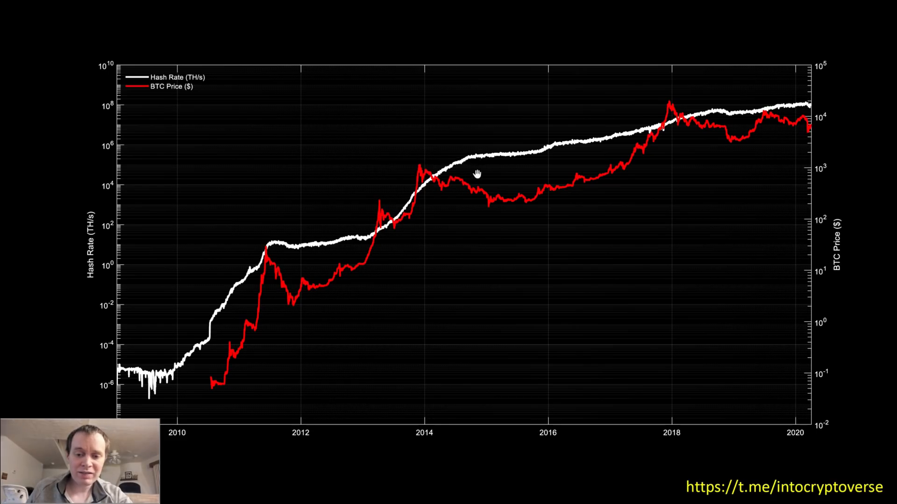
pyautogui.moveTo(448, 167)
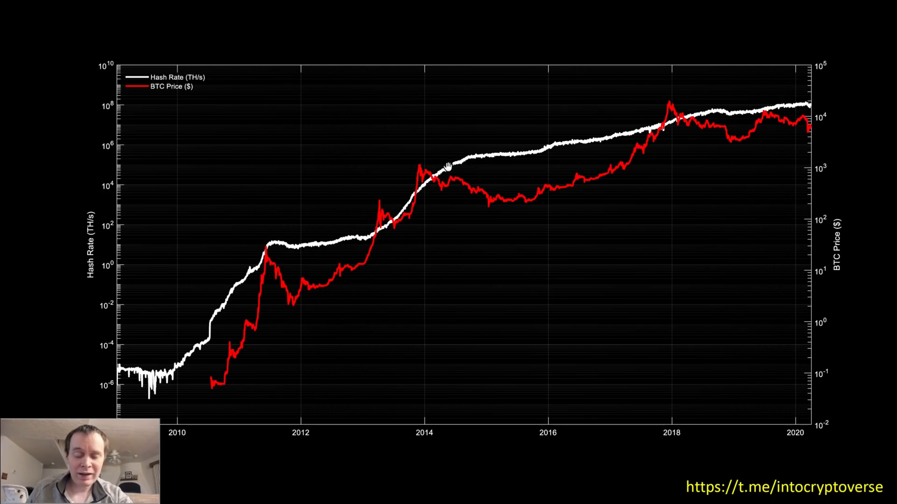
pyautogui.moveTo(288, 249)
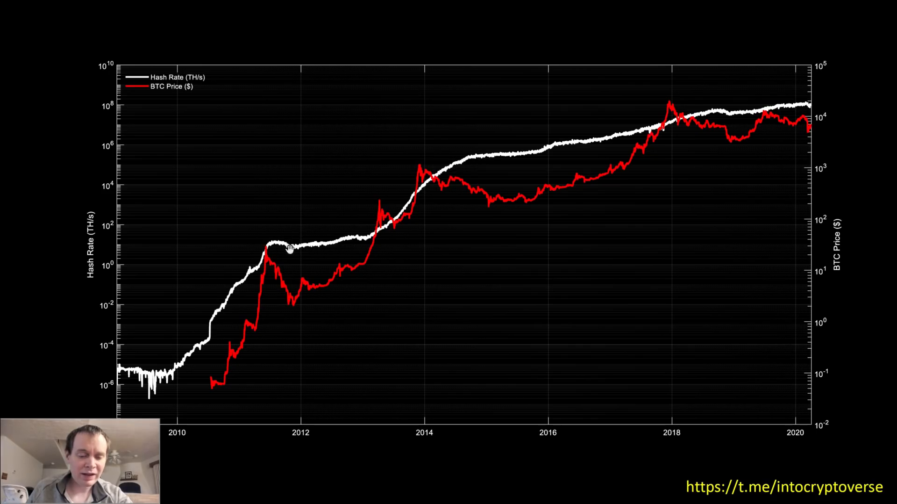
pyautogui.moveTo(494, 153)
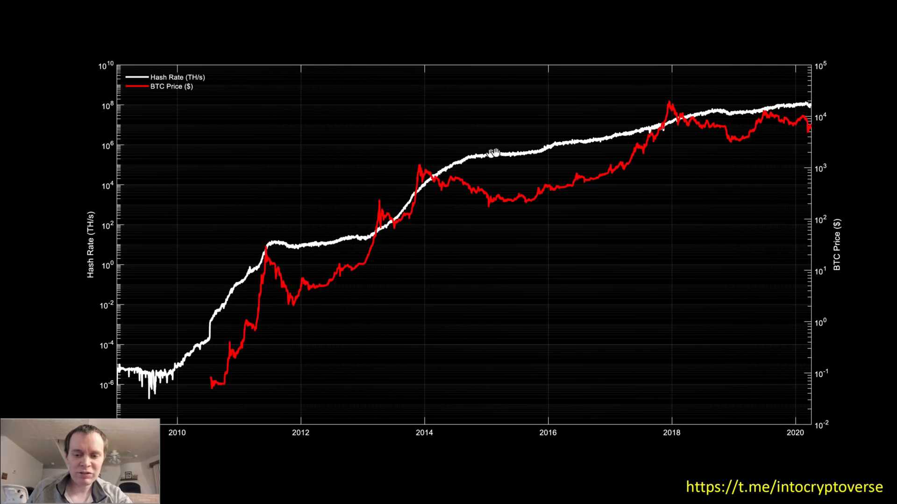
pyautogui.moveTo(531, 153)
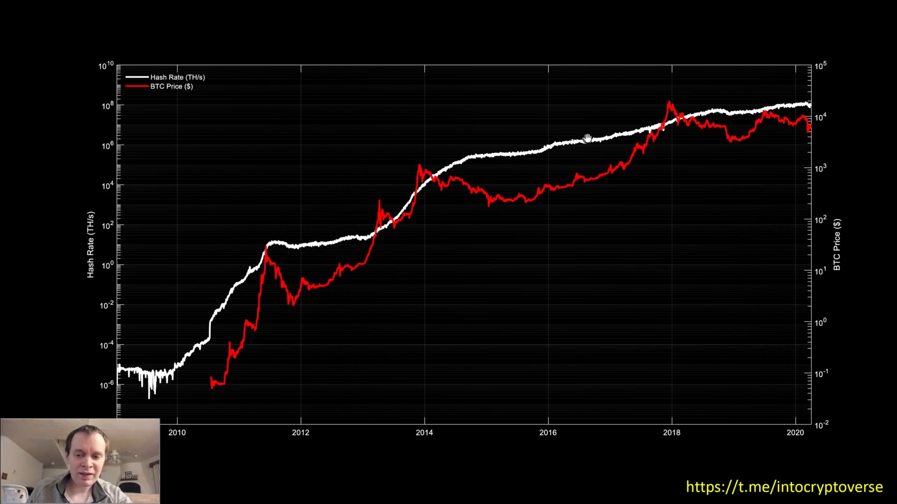
pyautogui.moveTo(716, 112)
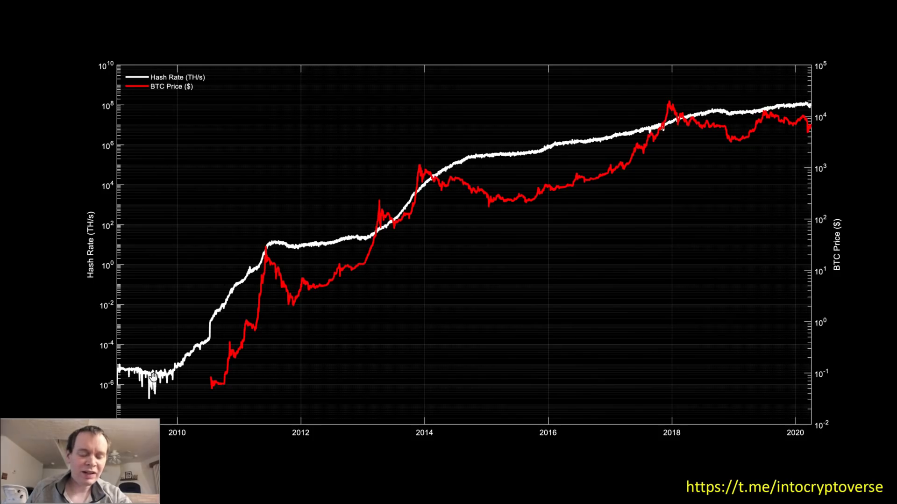
pyautogui.moveTo(449, 184)
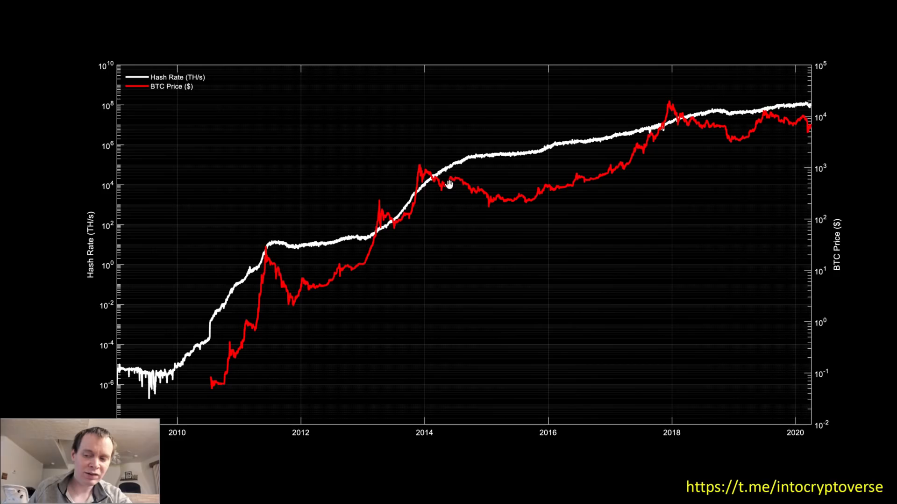
pyautogui.moveTo(830, 410)
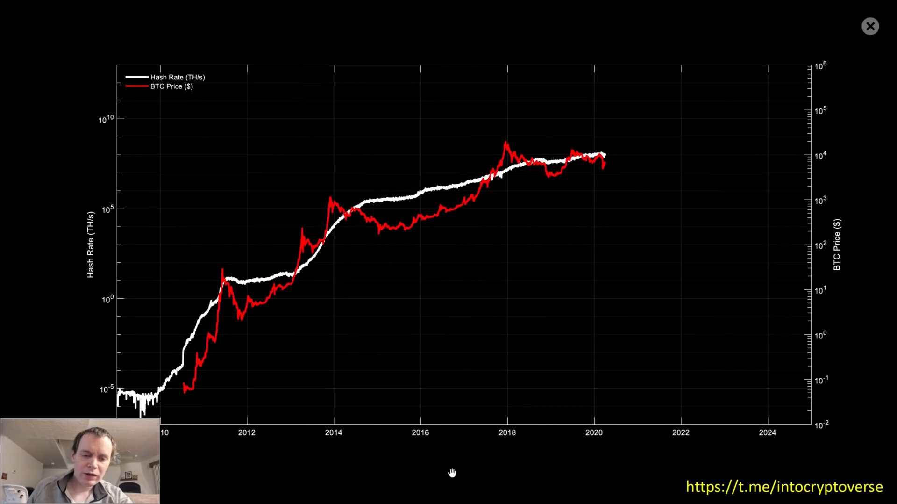
pyautogui.moveTo(764, 418)
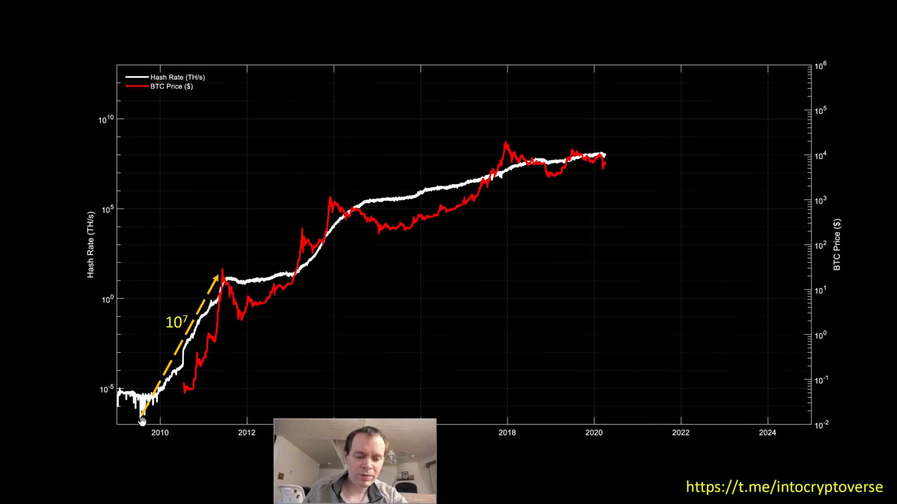
pyautogui.moveTo(238, 323)
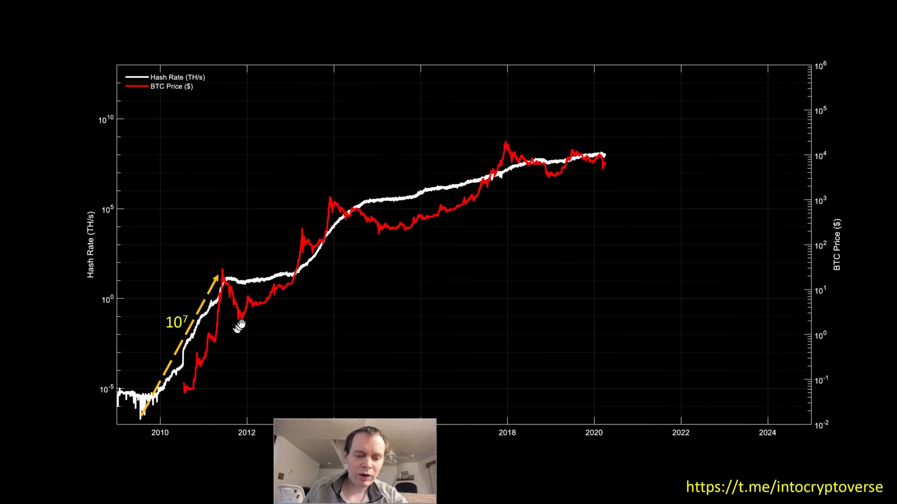
pyautogui.moveTo(240, 279)
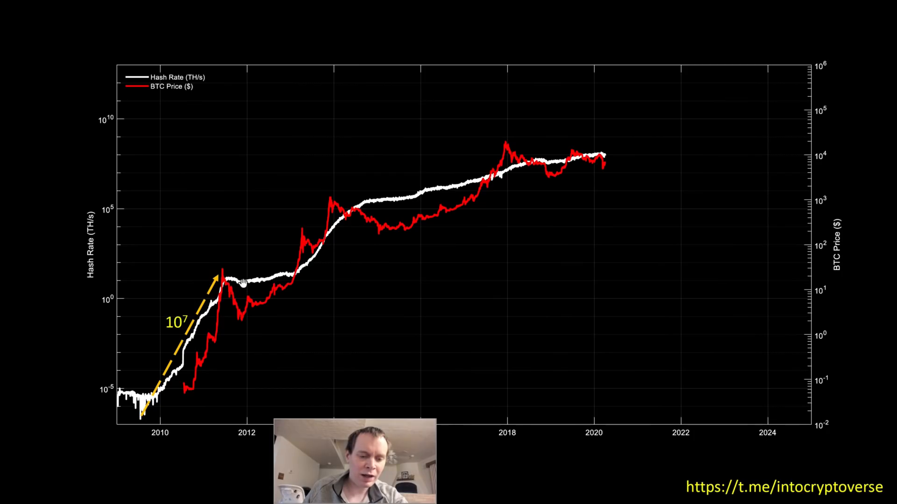
pyautogui.moveTo(163, 355)
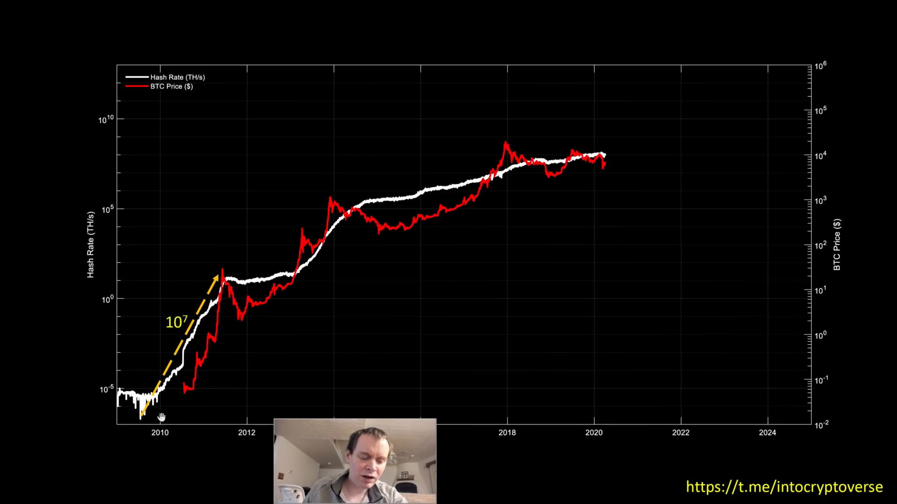
pyautogui.moveTo(130, 456)
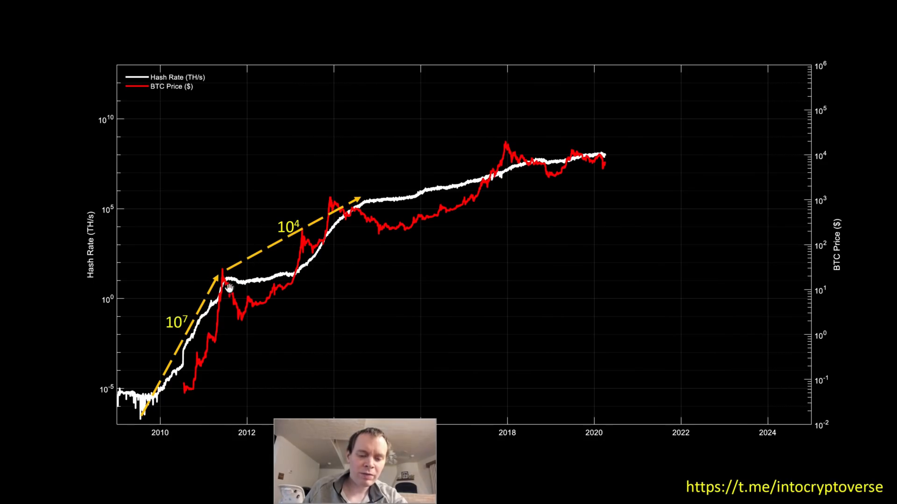
pyautogui.moveTo(192, 337)
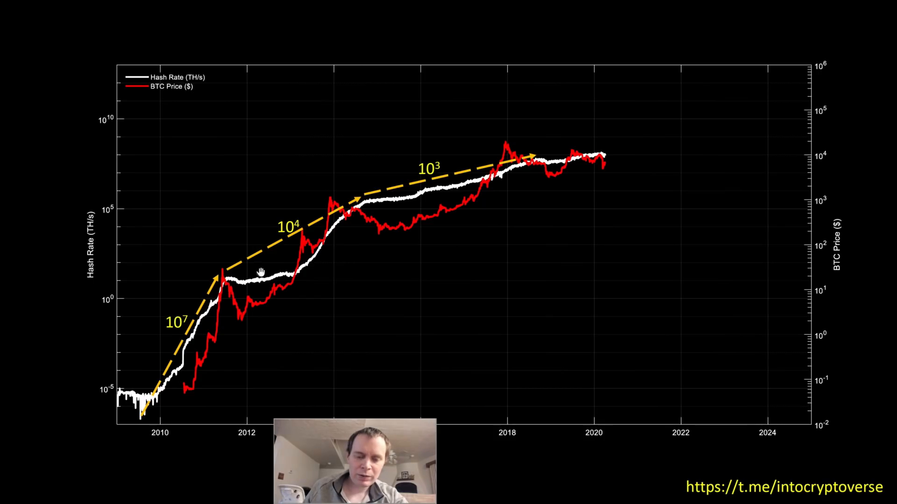
pyautogui.moveTo(370, 189)
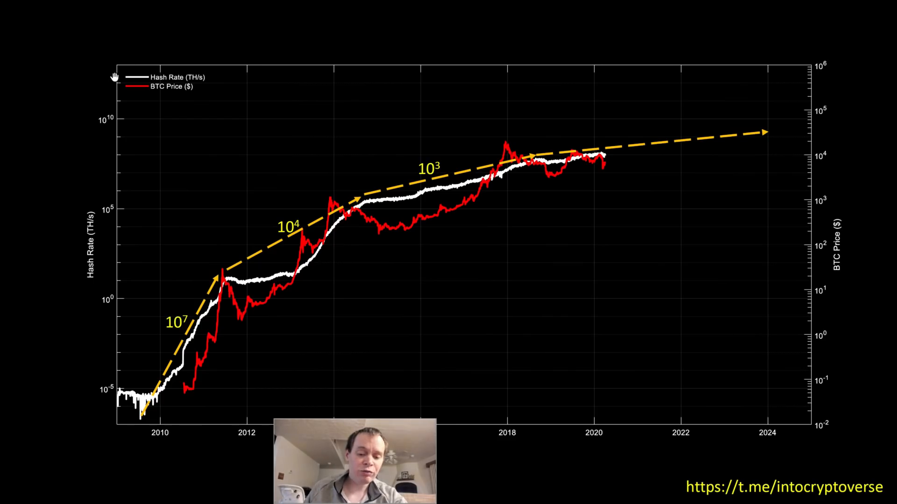
pyautogui.moveTo(482, 161)
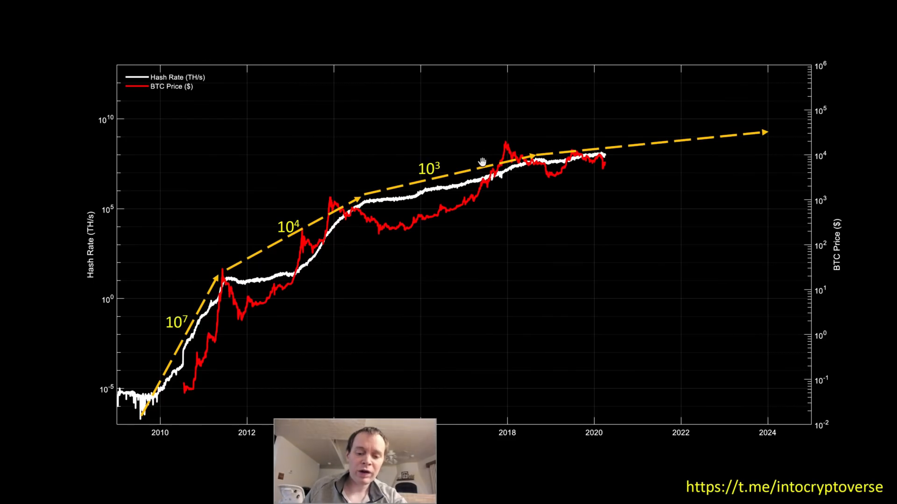
pyautogui.moveTo(548, 159)
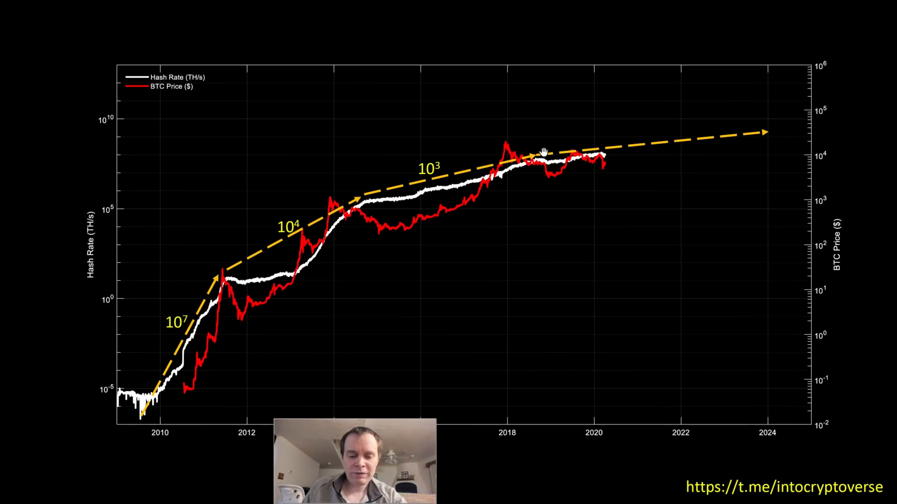
pyautogui.moveTo(741, 135)
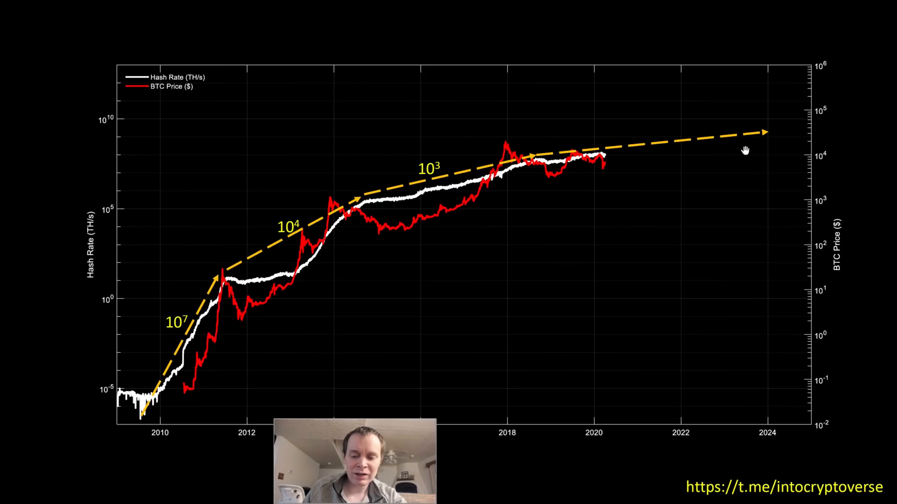
pyautogui.moveTo(458, 224)
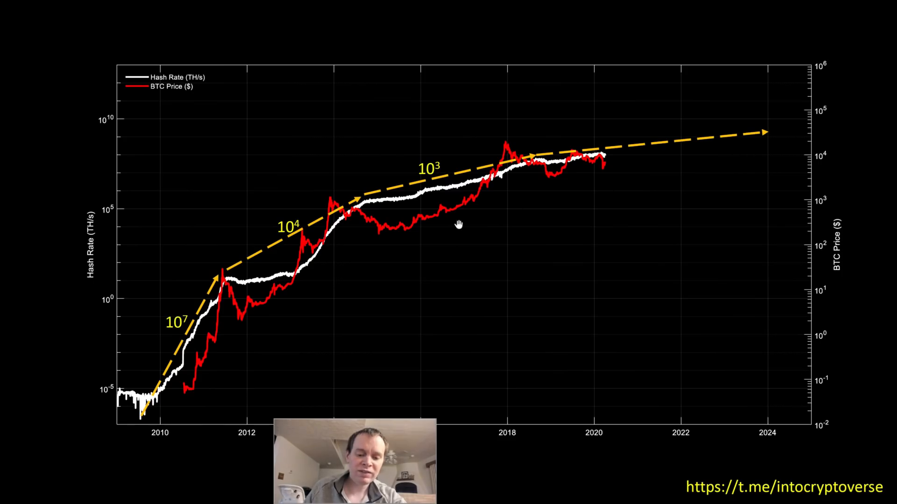
pyautogui.moveTo(754, 134)
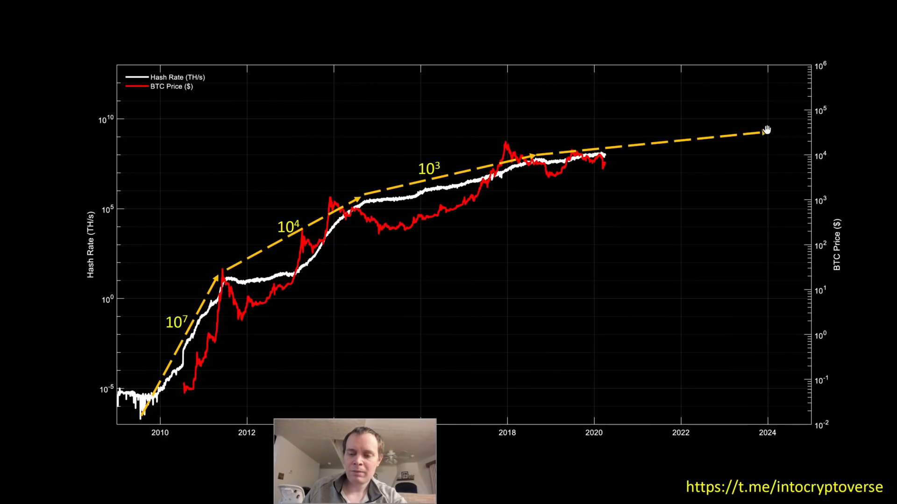
pyautogui.moveTo(508, 142)
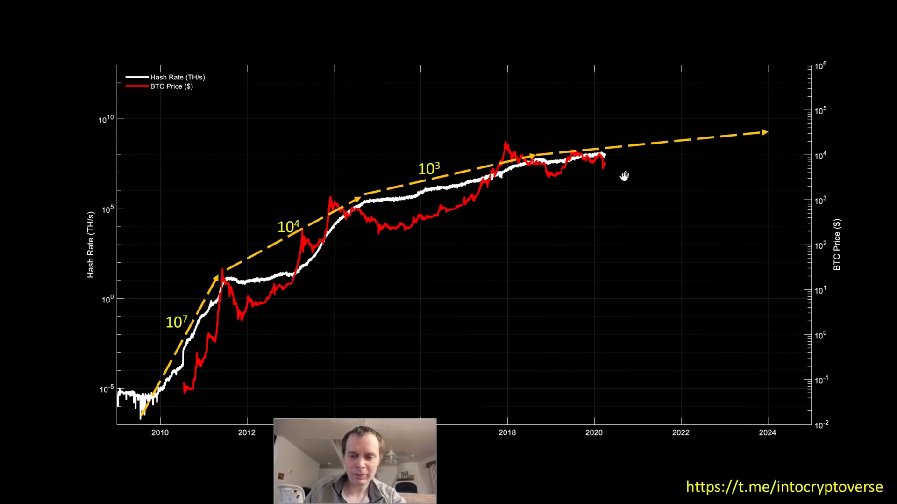
pyautogui.moveTo(543, 178)
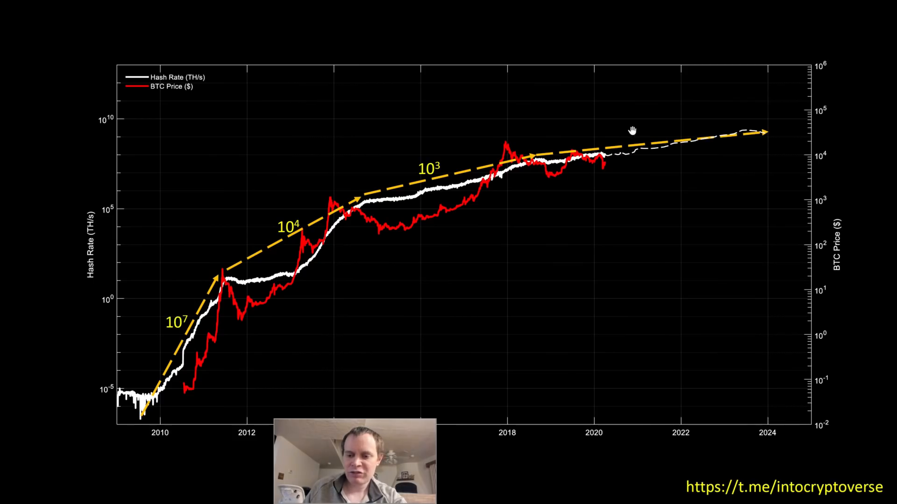
pyautogui.moveTo(612, 156)
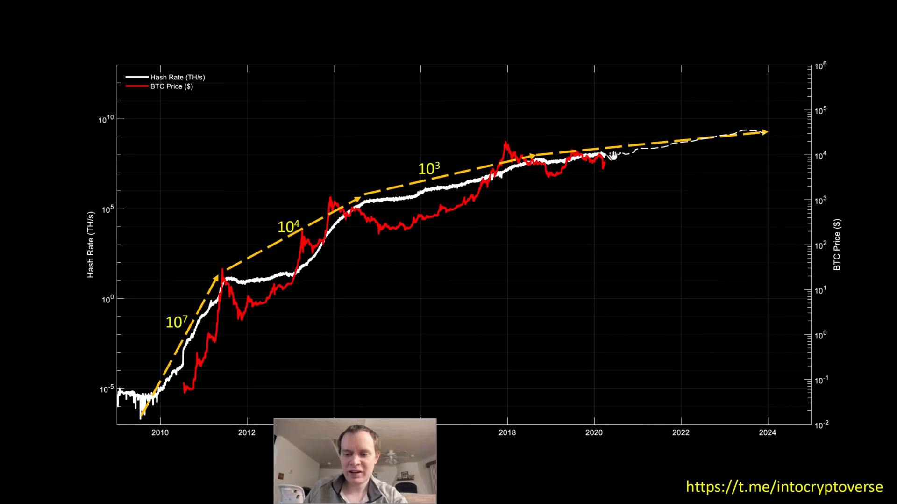
pyautogui.moveTo(755, 135)
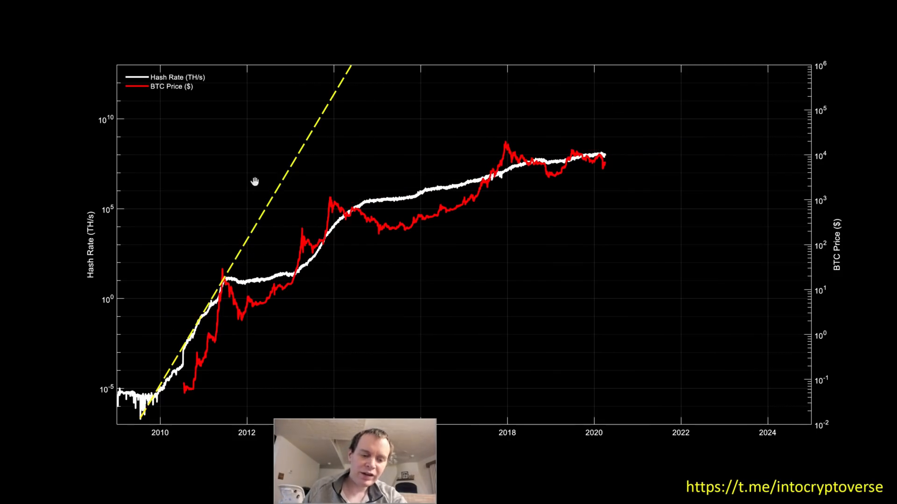
pyautogui.moveTo(231, 273)
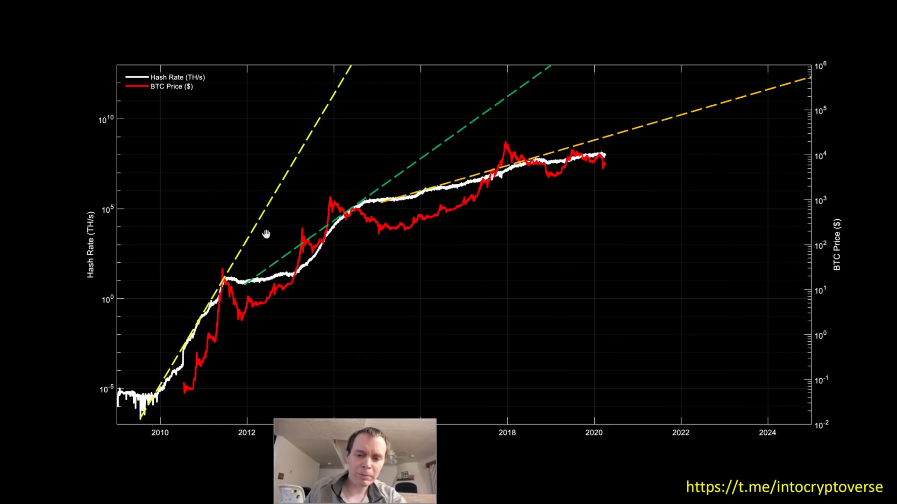
pyautogui.moveTo(472, 203)
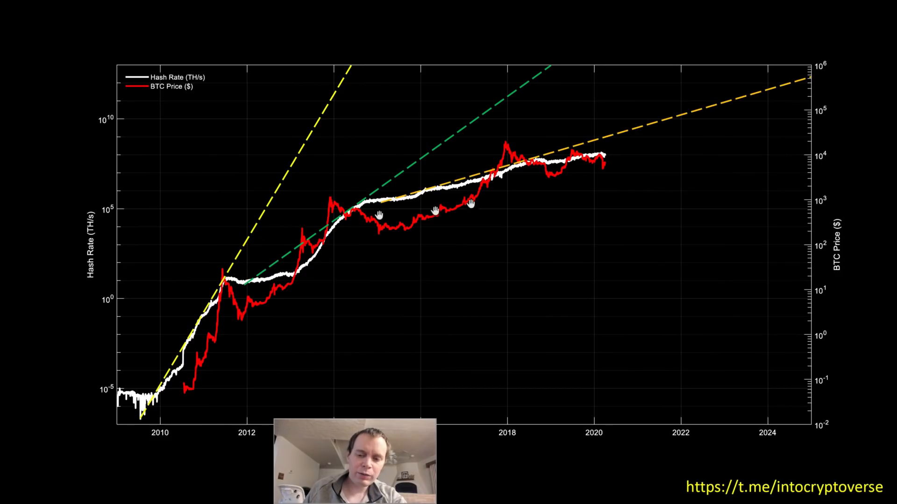
pyautogui.moveTo(546, 168)
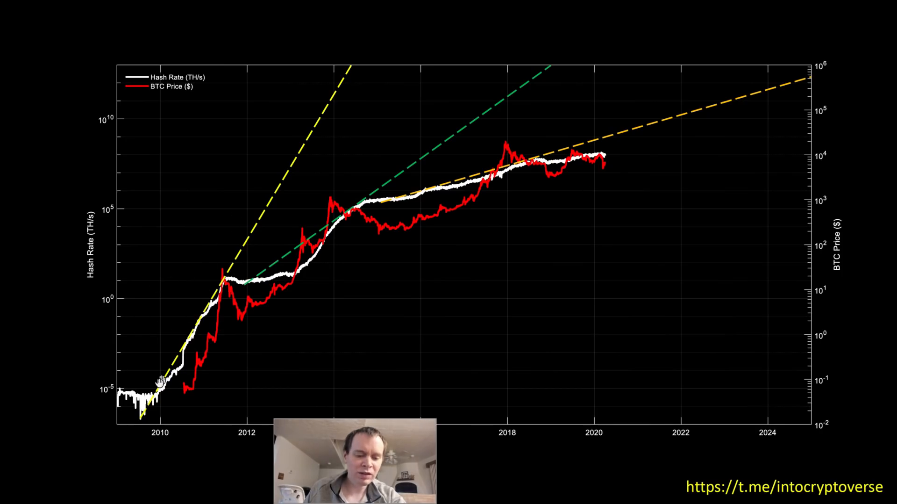
pyautogui.moveTo(160, 361)
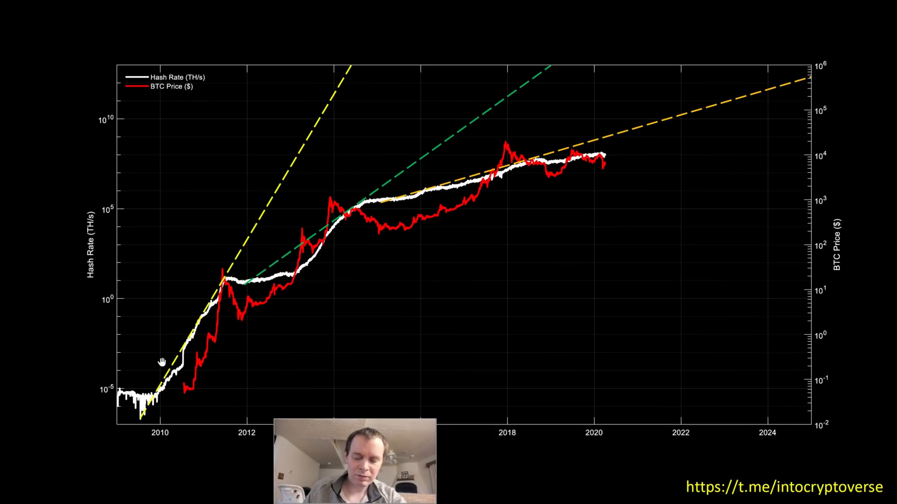
pyautogui.moveTo(273, 309)
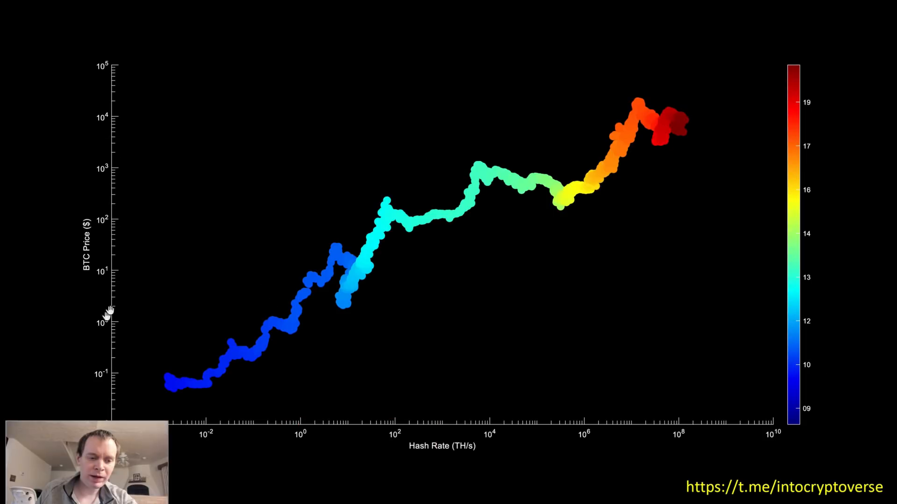
pyautogui.moveTo(751, 387)
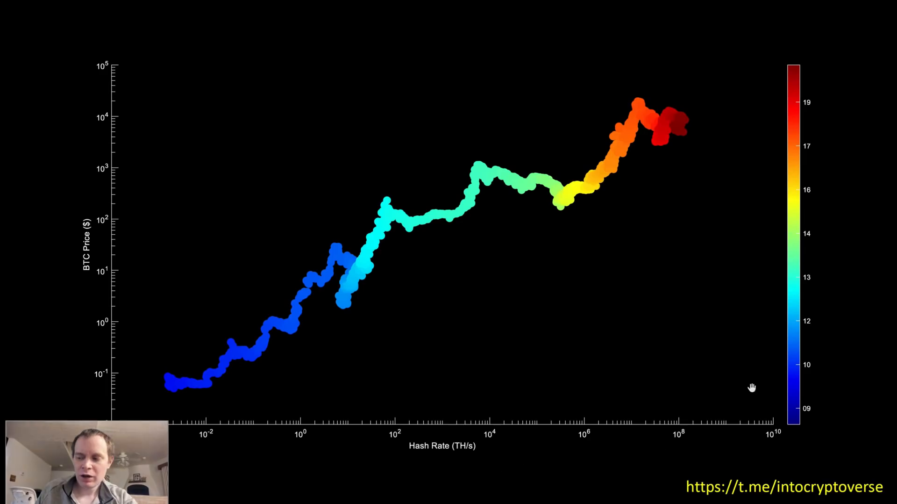
pyautogui.moveTo(808, 321)
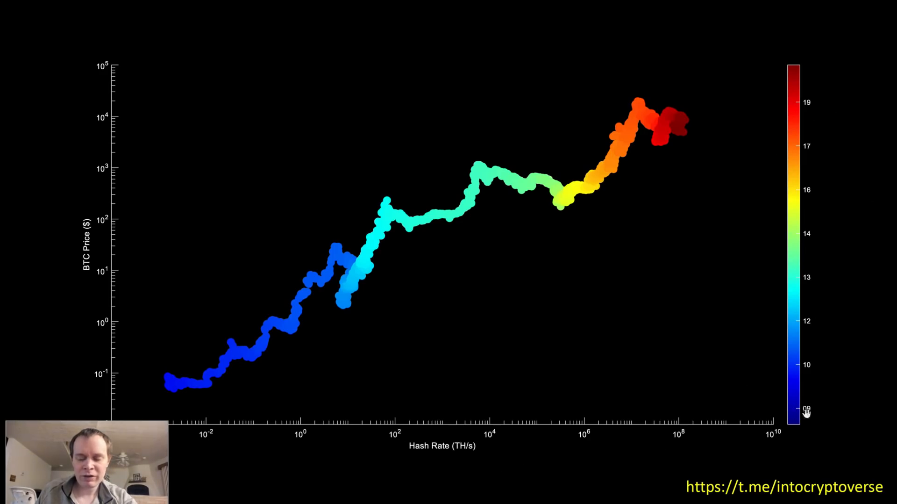
pyautogui.moveTo(789, 127)
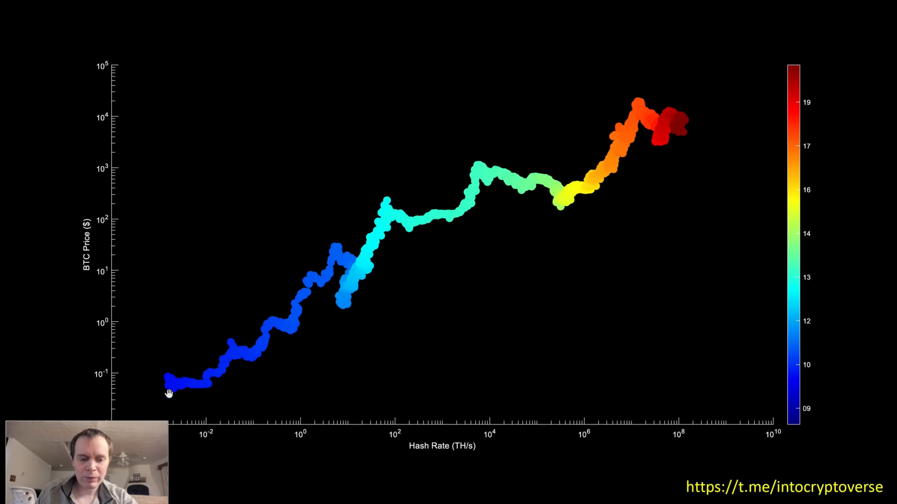
pyautogui.moveTo(364, 255)
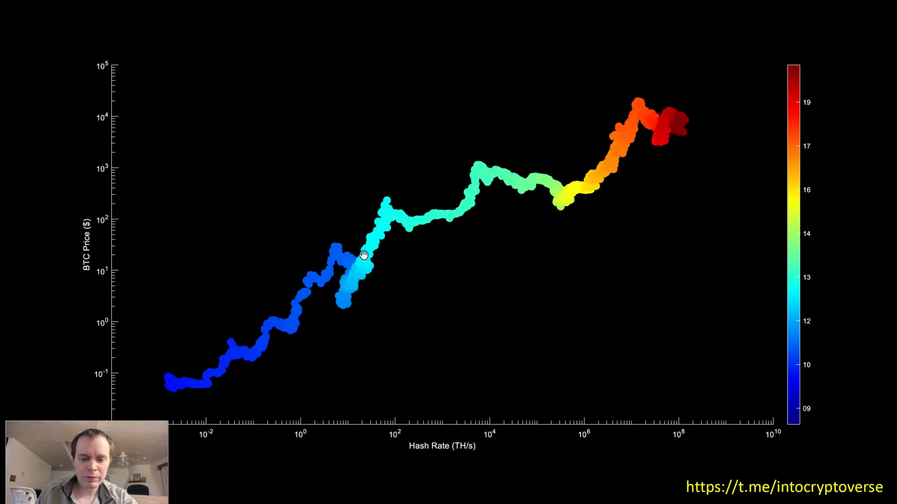
pyautogui.moveTo(179, 390)
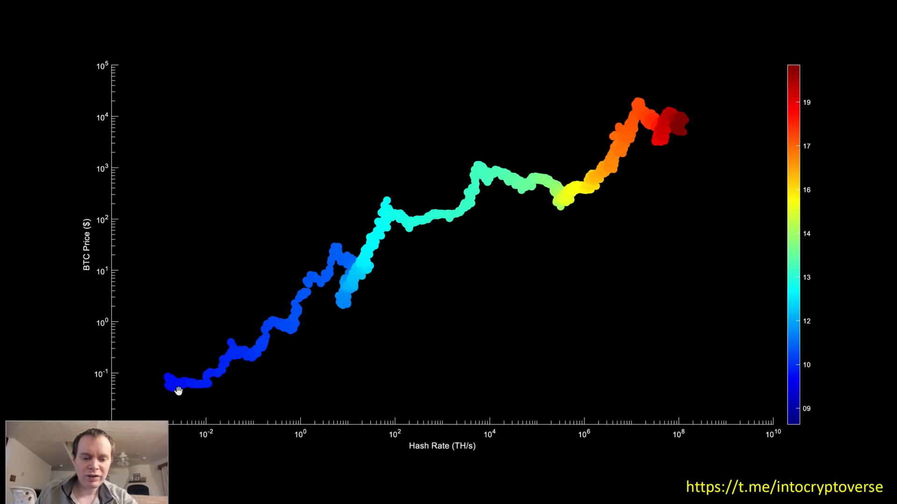
pyautogui.moveTo(496, 419)
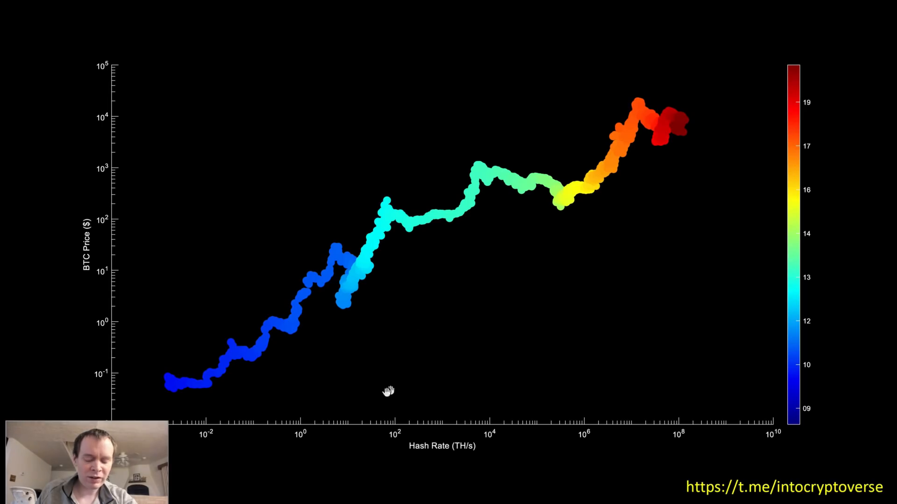
pyautogui.moveTo(657, 128)
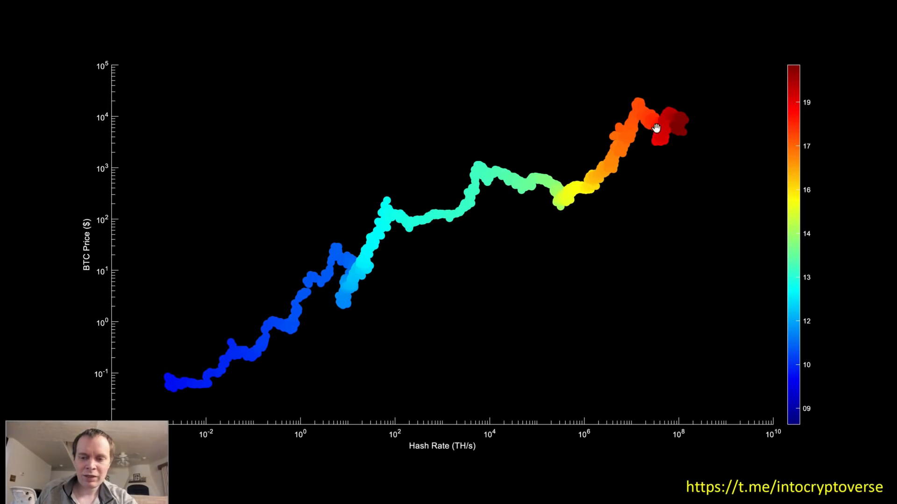
pyautogui.moveTo(640, 132)
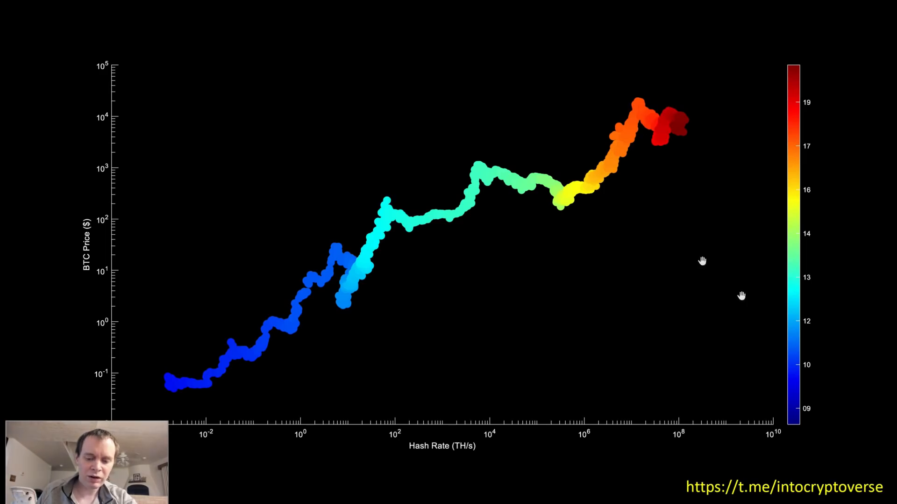
pyautogui.moveTo(259, 150)
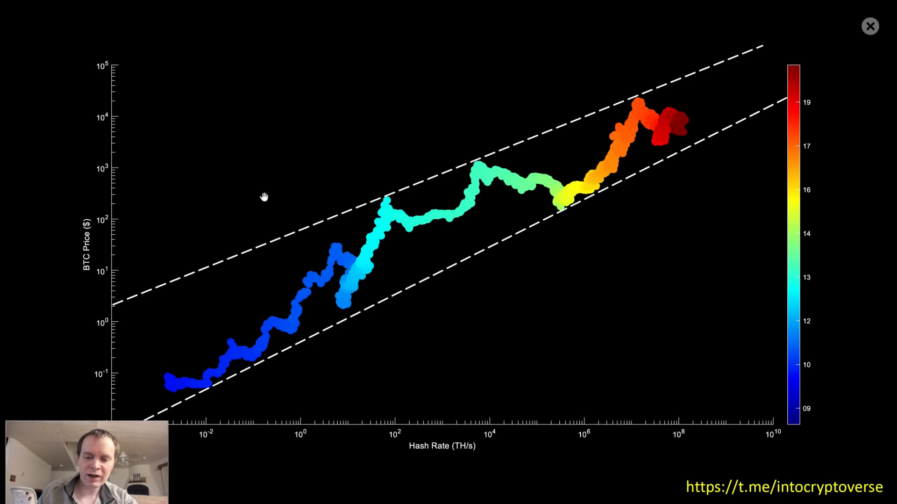
pyautogui.moveTo(739, 104)
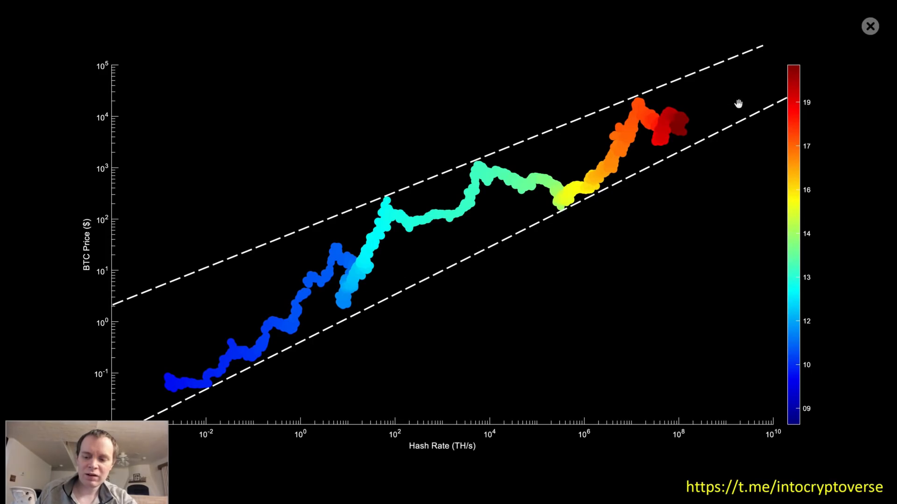
pyautogui.moveTo(687, 123)
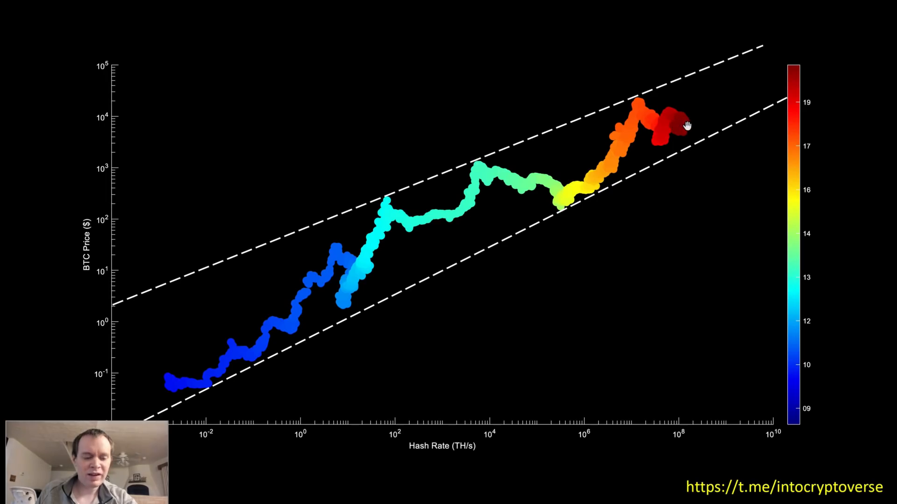
pyautogui.moveTo(742, 54)
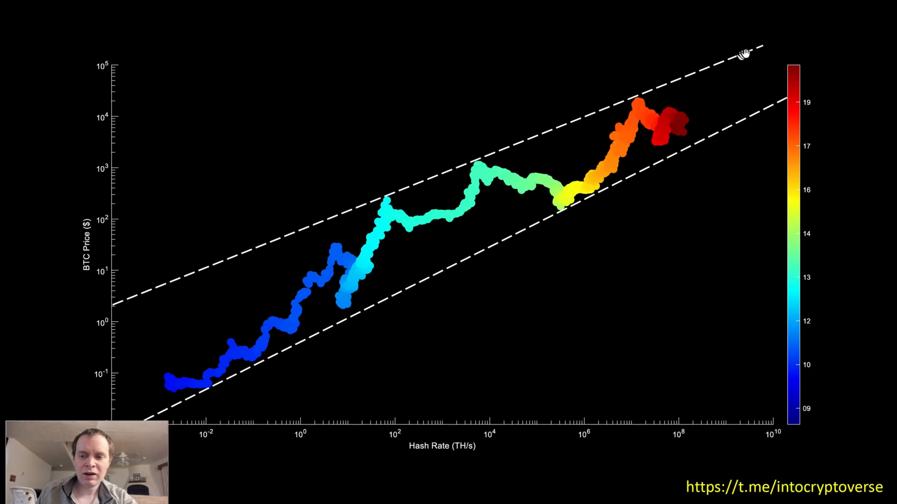
pyautogui.moveTo(6, 69)
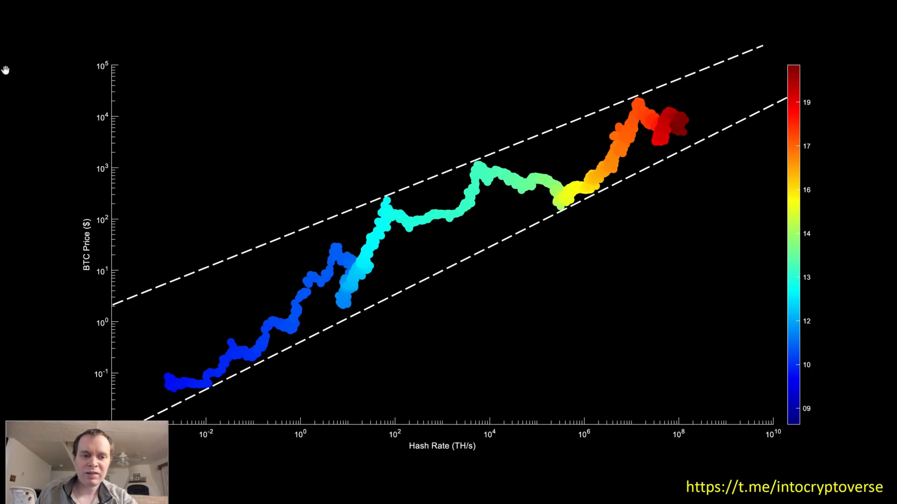
pyautogui.moveTo(609, 187)
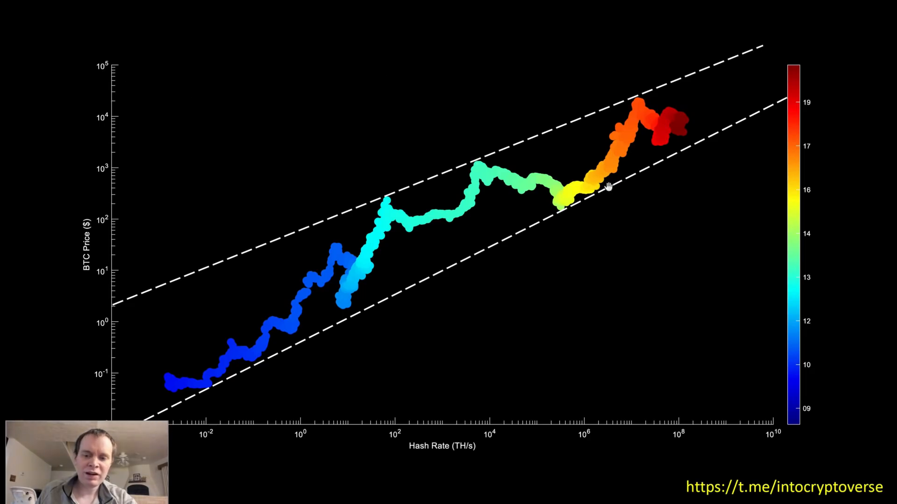
pyautogui.moveTo(626, 103)
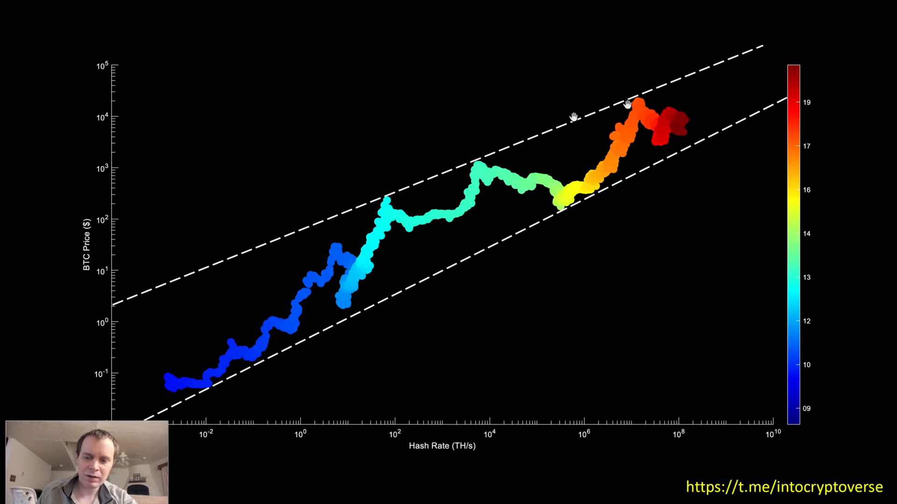
pyautogui.moveTo(403, 193)
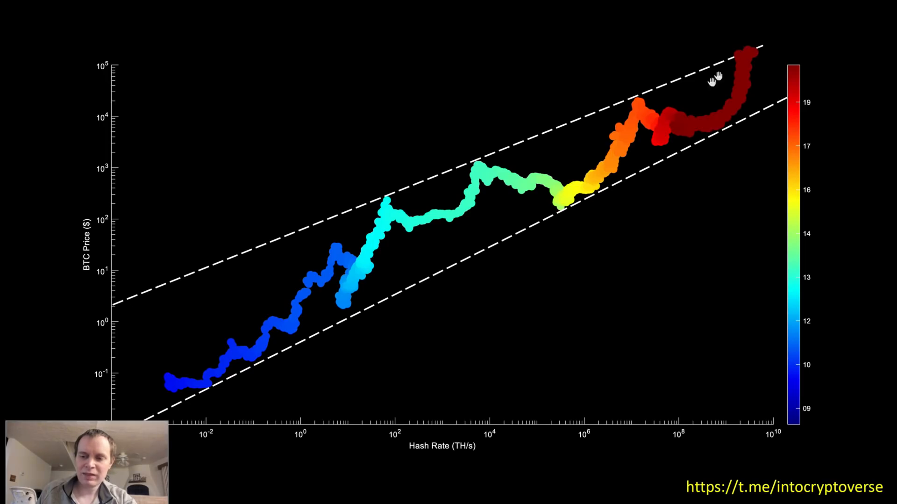
pyautogui.moveTo(563, 189)
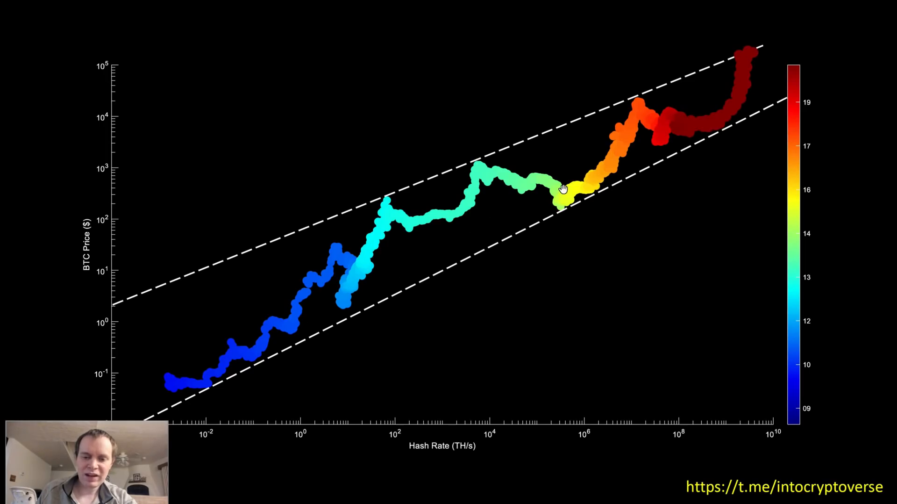
pyautogui.moveTo(675, 142)
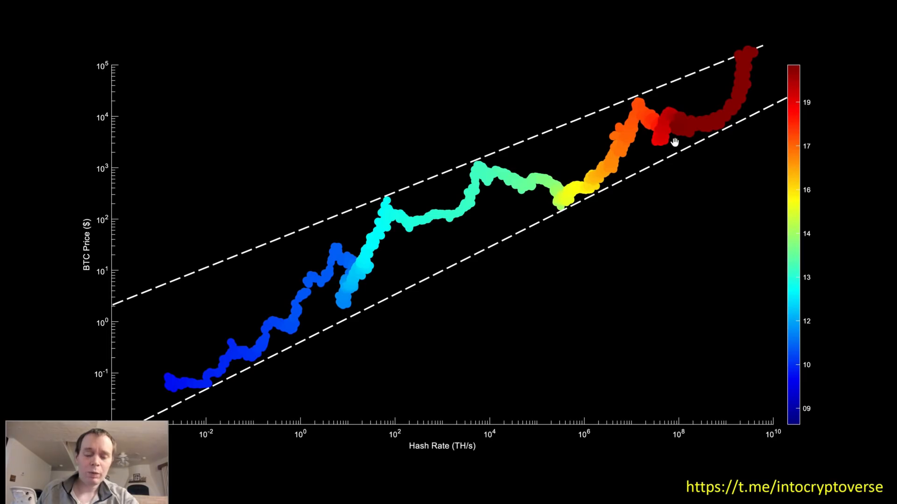
pyautogui.moveTo(79, 220)
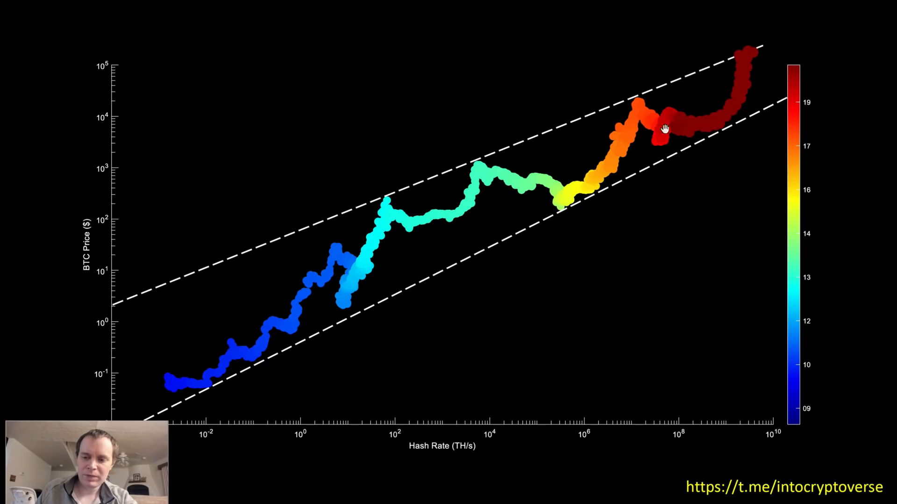
pyautogui.moveTo(624, 143)
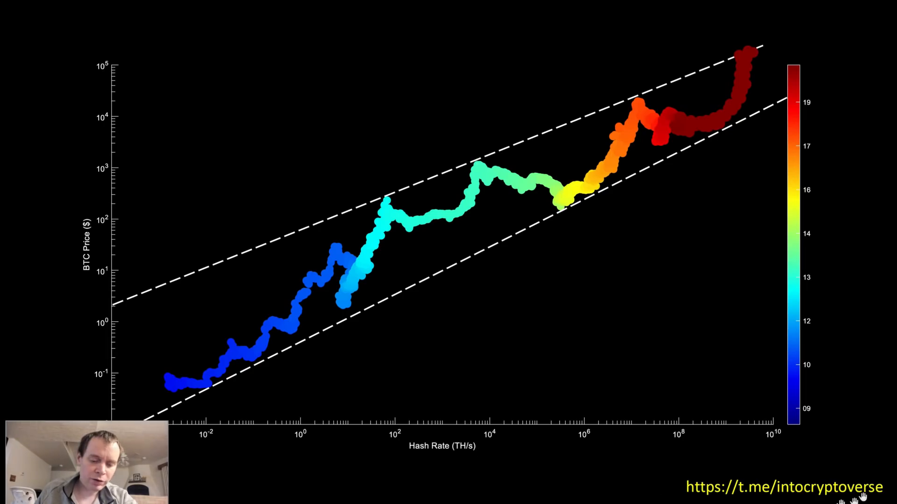
pyautogui.moveTo(756, 476)
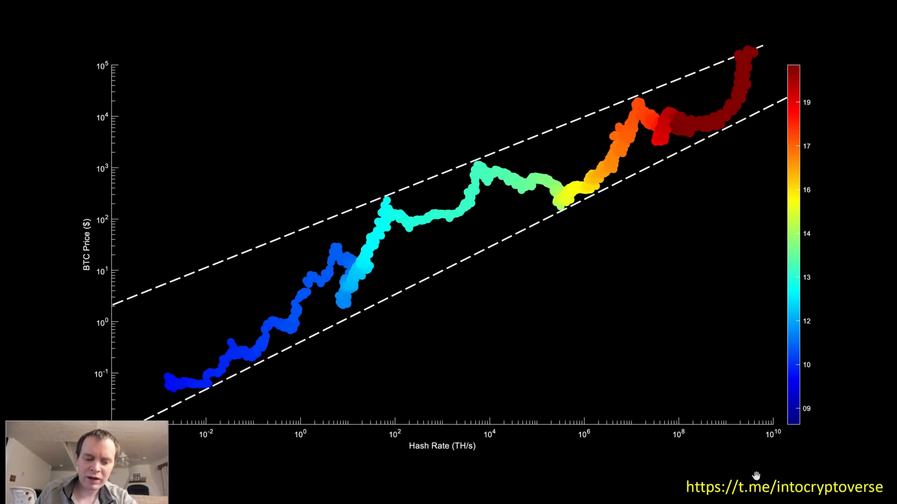
pyautogui.moveTo(691, 278)
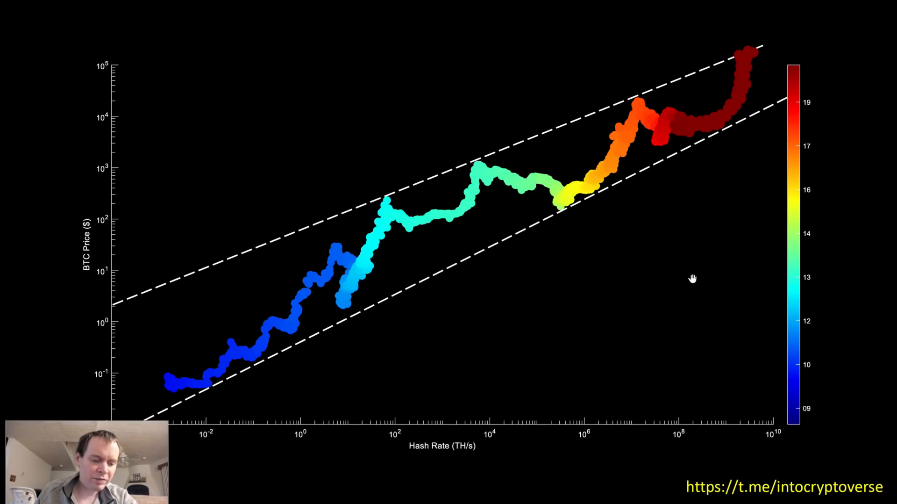